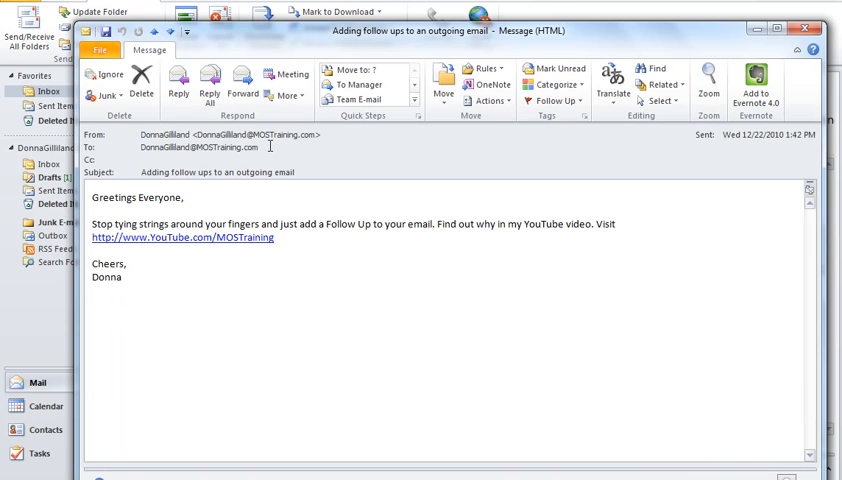
{"action": "mouse_move", "coordinate": [178, 85]}
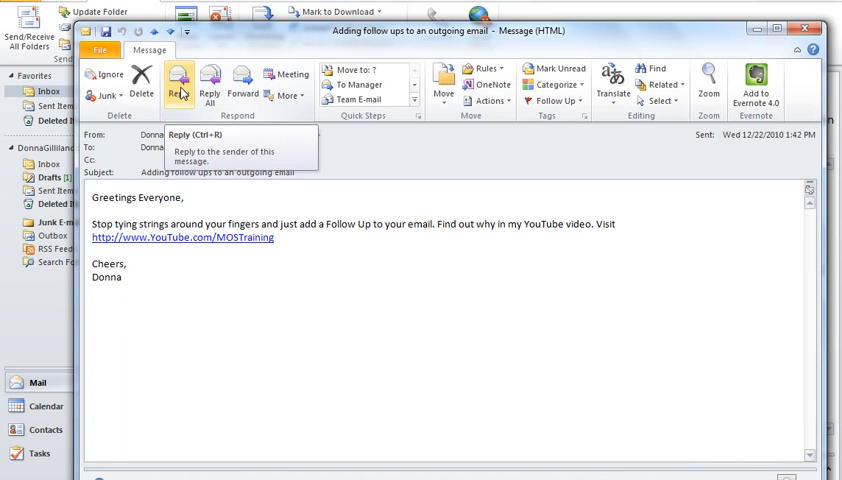
Start a reply to the 'Adding follow ups to an outgoing email' message.
{"action": "left_click", "coordinate": [178, 88]}
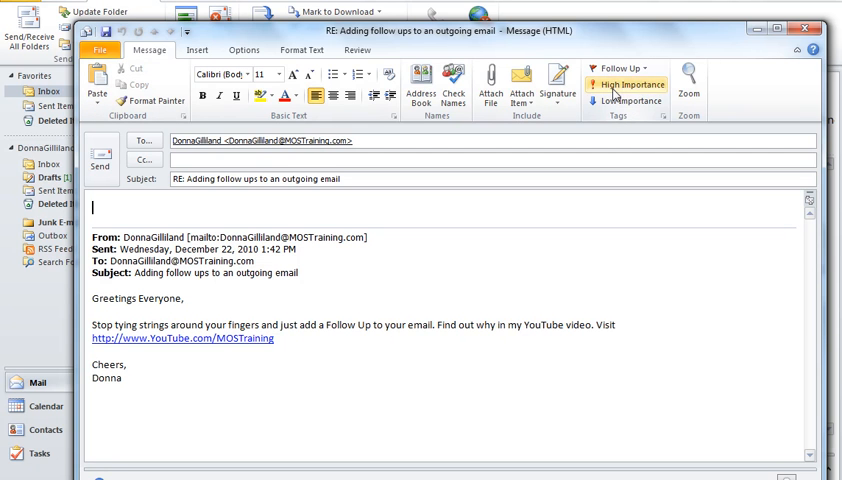
{"action": "mouse_move", "coordinate": [620, 68]}
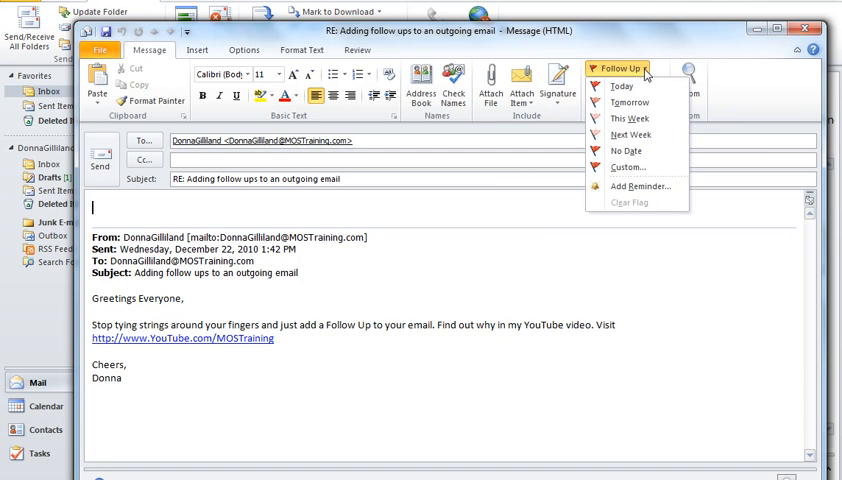
Open the Custom follow-up dialog via Add Reminder, flagged for me today at 4:00 PM.
{"action": "left_click", "coordinate": [640, 187]}
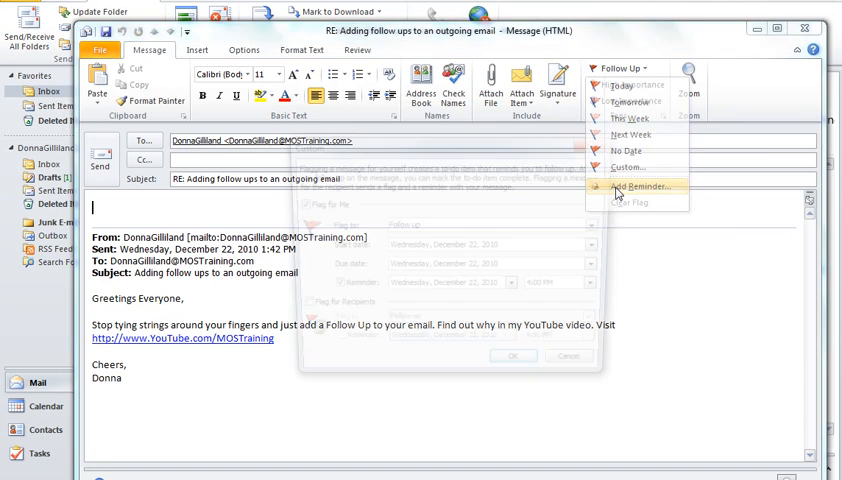
{"action": "left_click", "coordinate": [637, 188]}
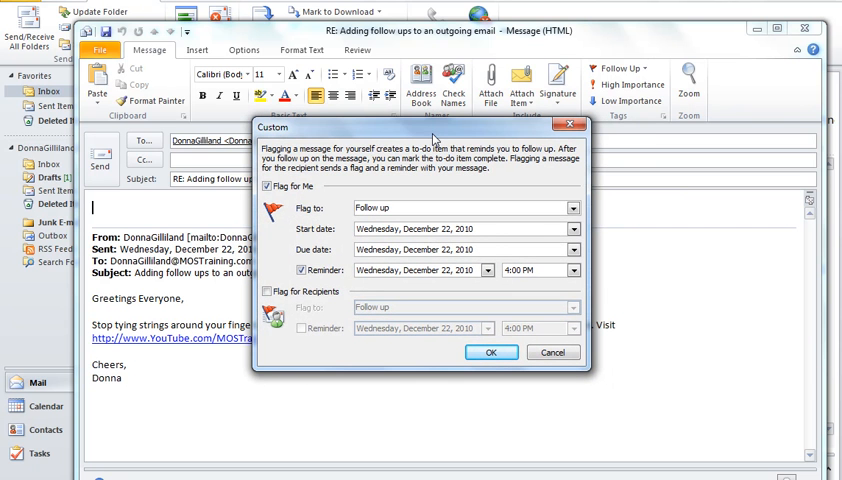
{"action": "mouse_move", "coordinate": [268, 222]}
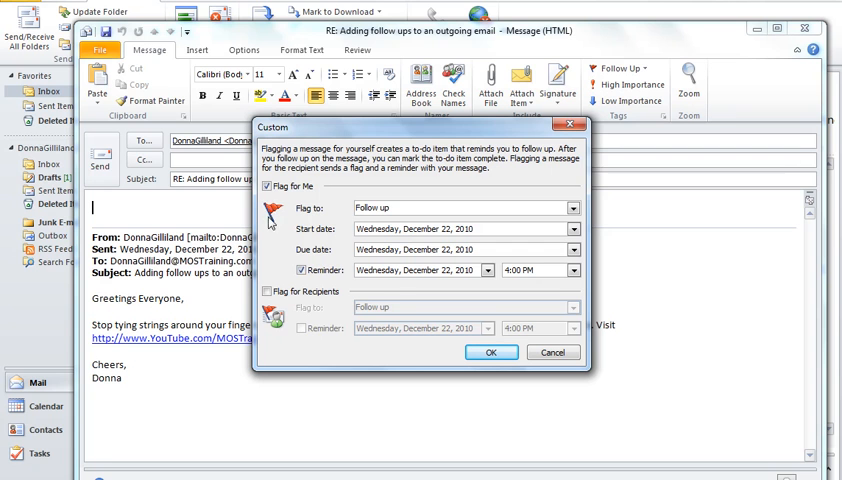
{"action": "mouse_move", "coordinate": [305, 197]}
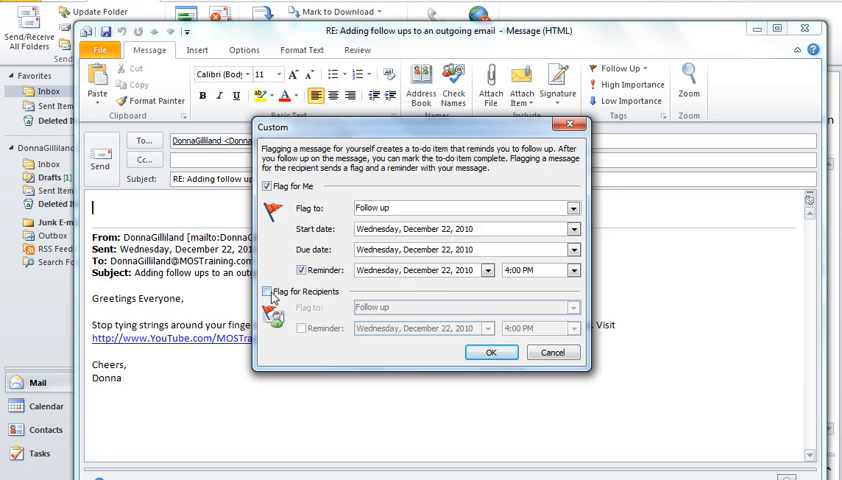
Flag the reply for recipients with a reminder on December 22, 2010 at 4:00 PM.
{"action": "left_click", "coordinate": [268, 291]}
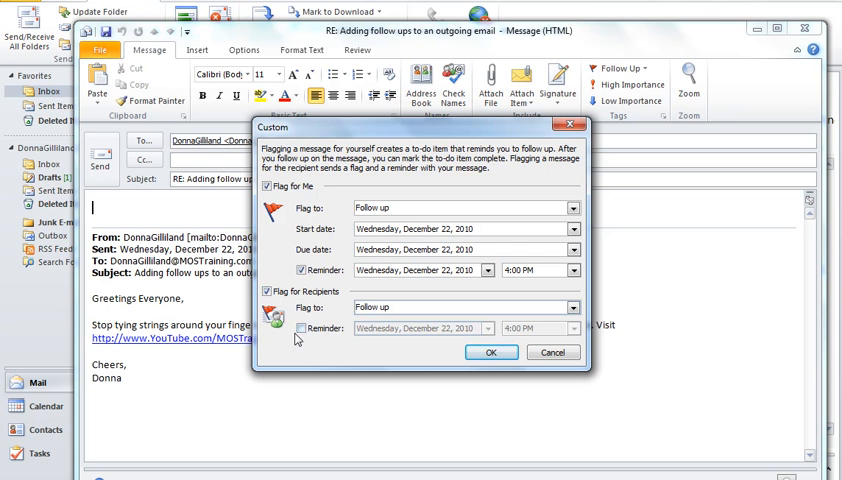
{"action": "left_click", "coordinate": [300, 328]}
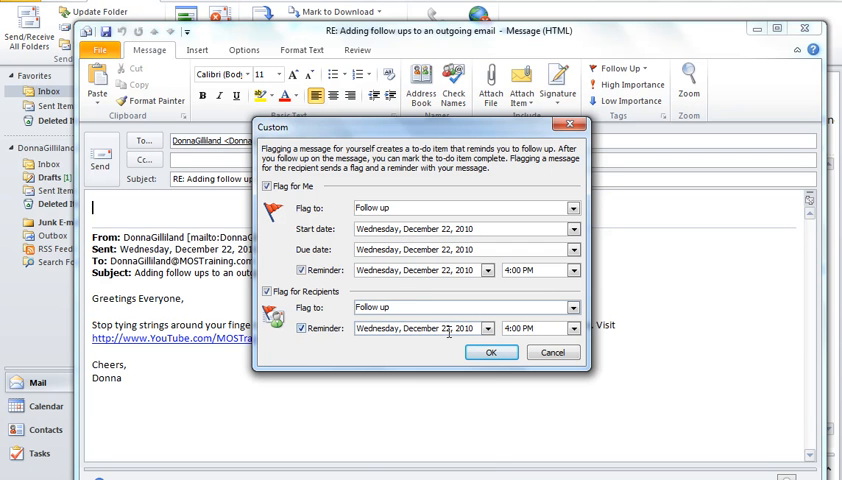
{"action": "left_click", "coordinate": [487, 328]}
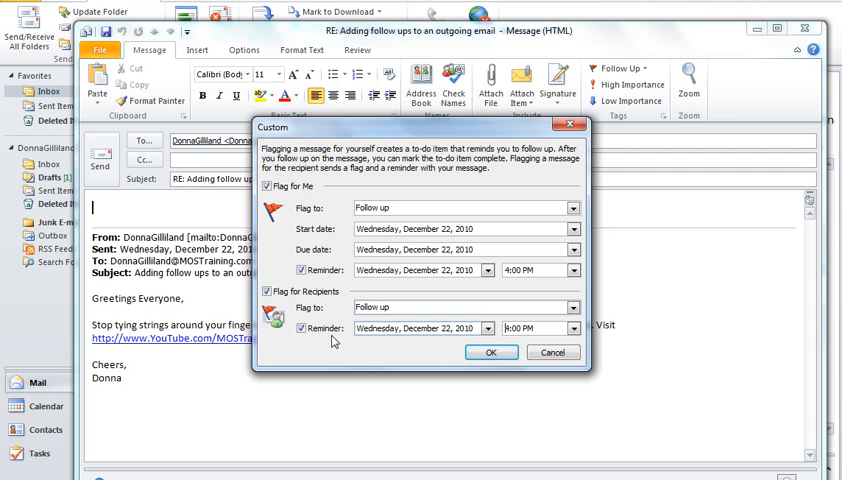
{"action": "mouse_move", "coordinate": [483, 349]}
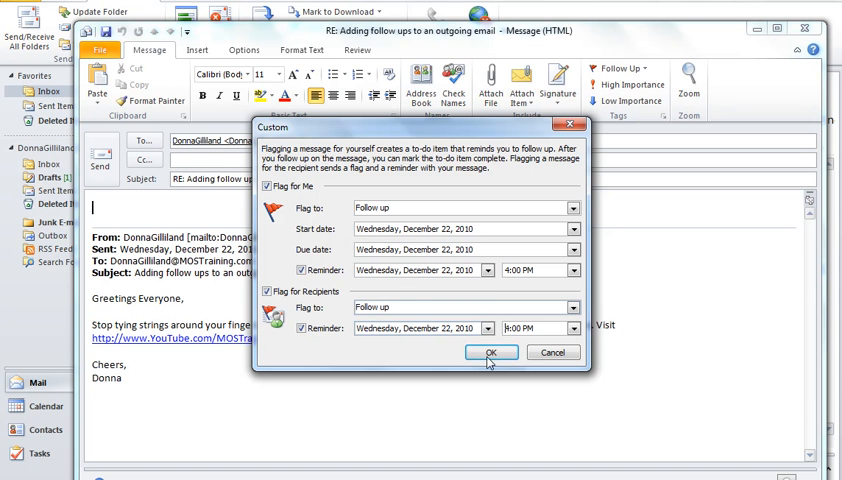
{"action": "left_click", "coordinate": [490, 352]}
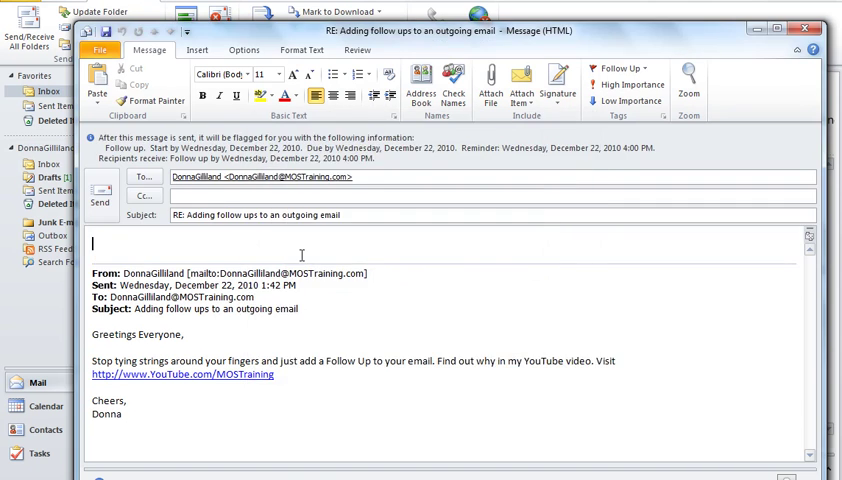